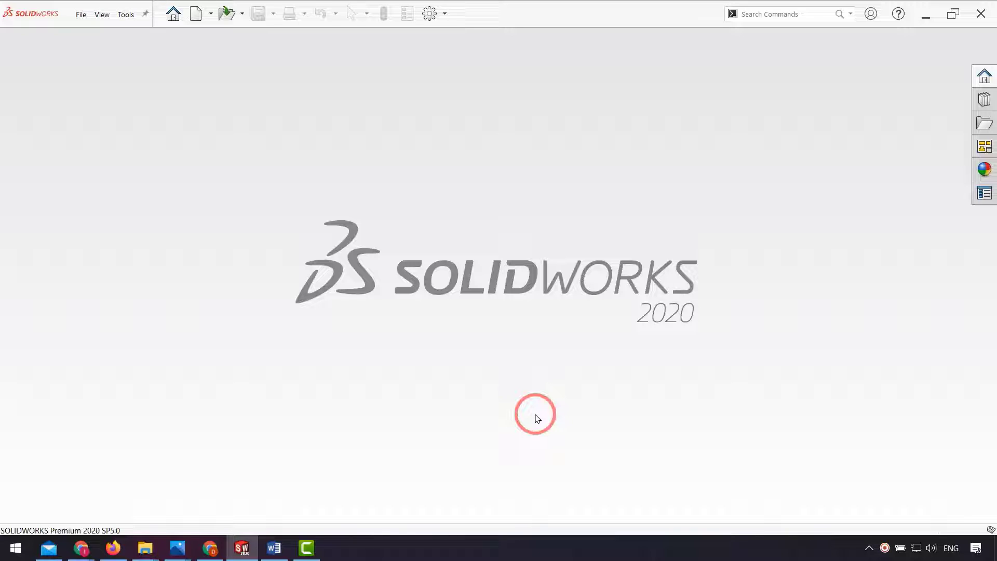
mouse_move(81, 14)
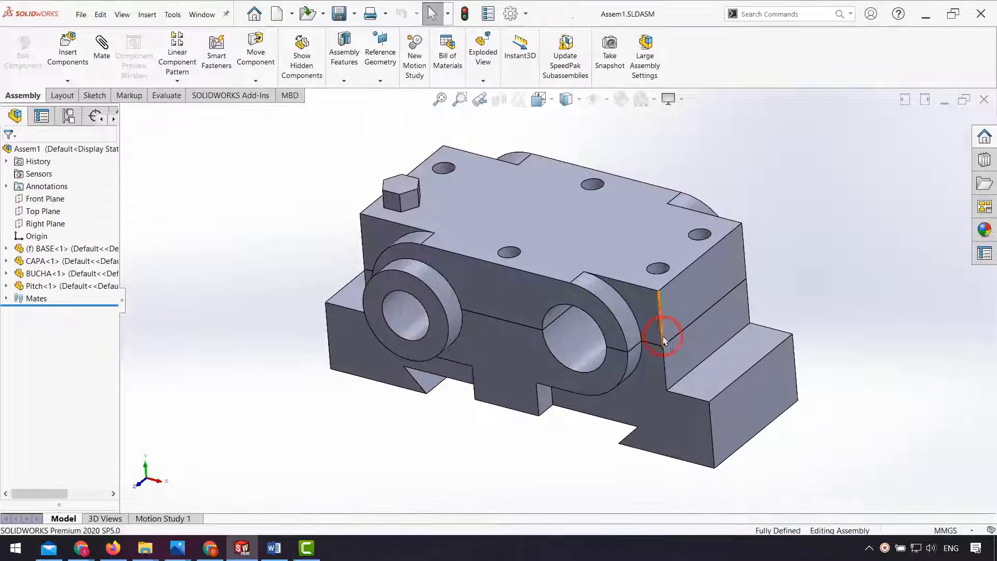
mouse_move(82, 290)
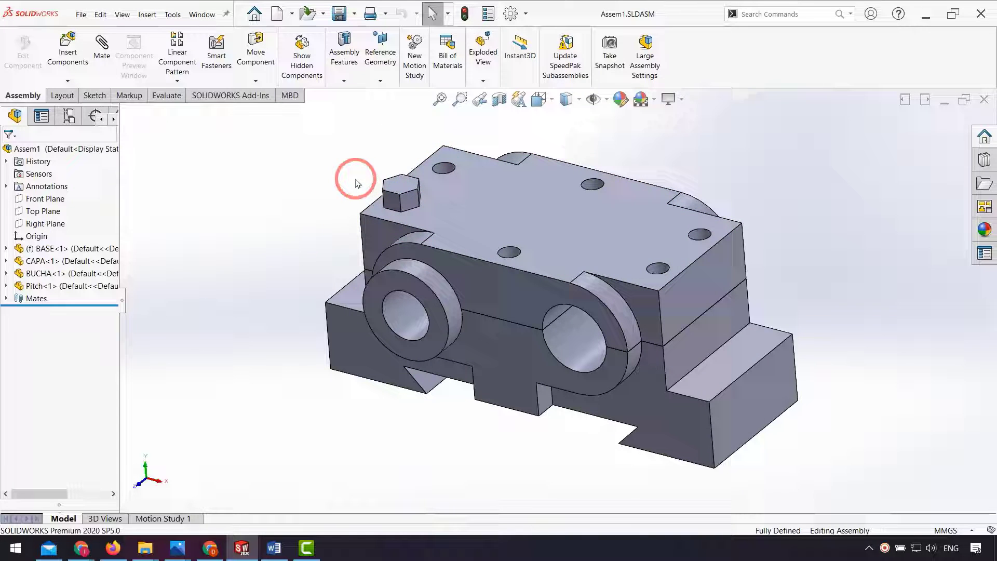
Open the BASE<1> component of Assem1 as its own part
left_click(45, 249)
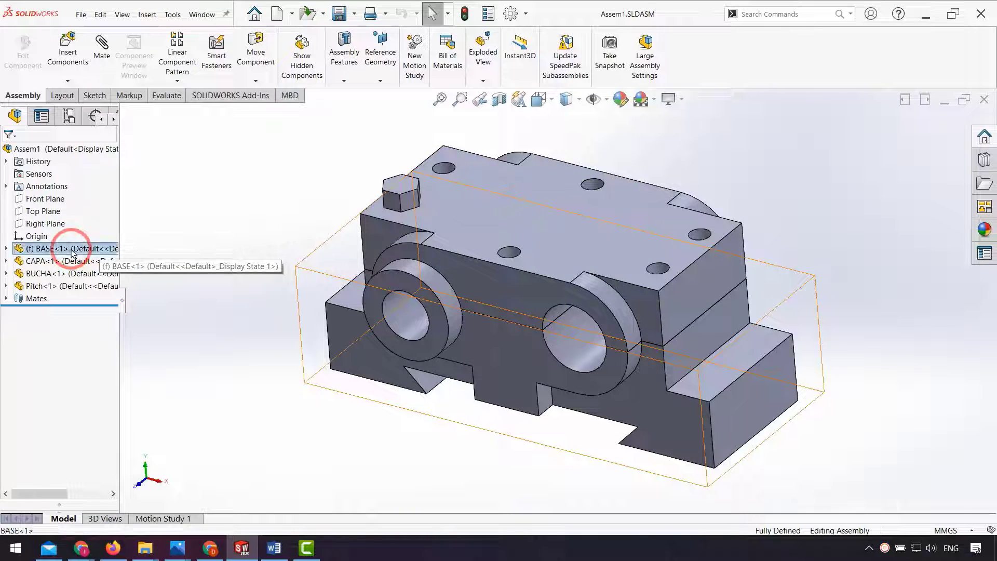
left_click(70, 249)
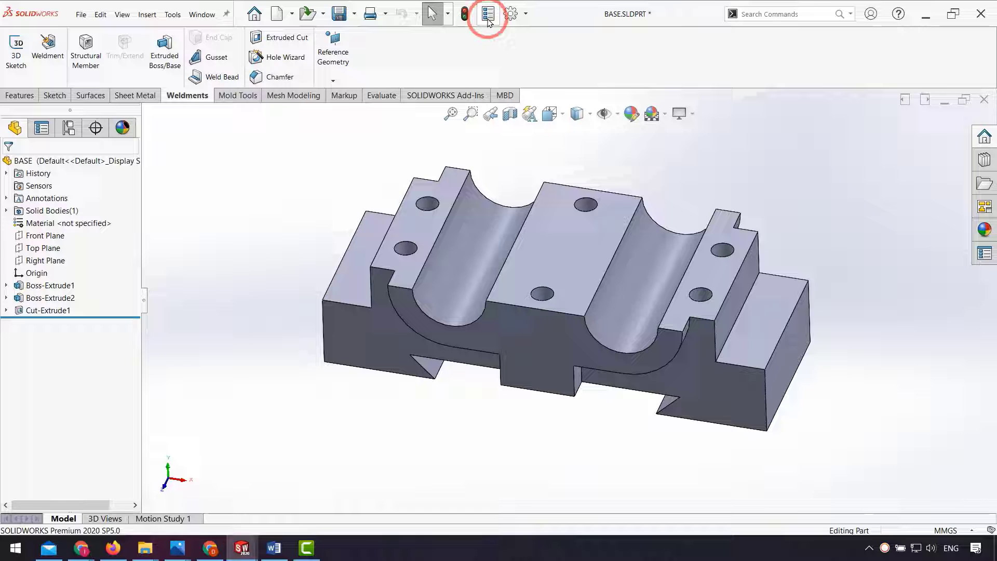
left_click(487, 13)
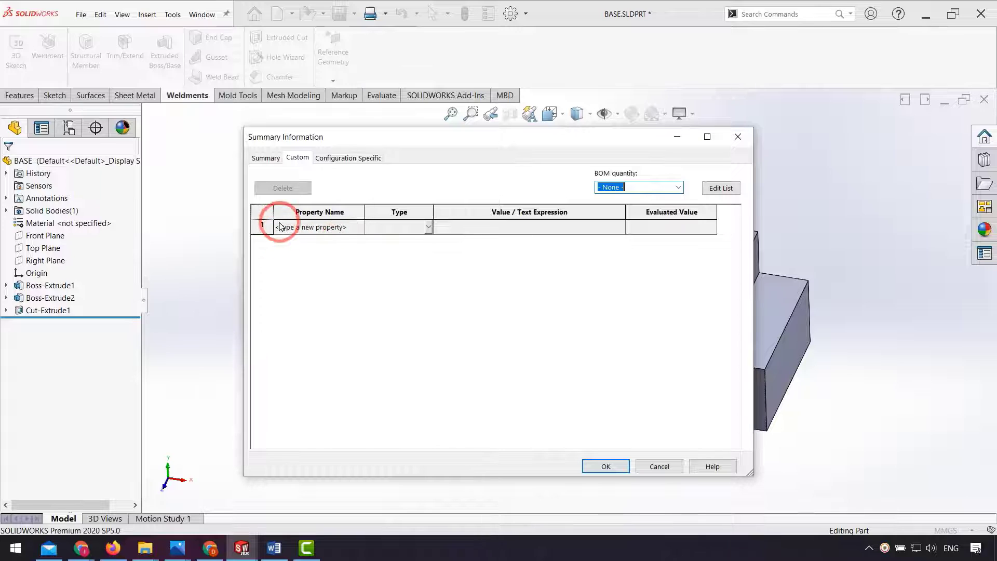
left_click(318, 227)
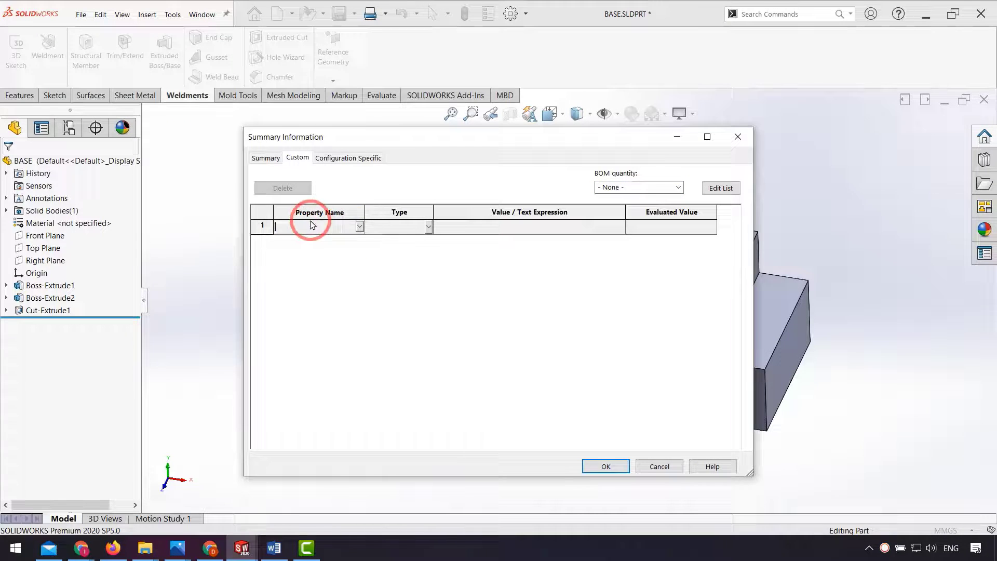
left_click(360, 226)
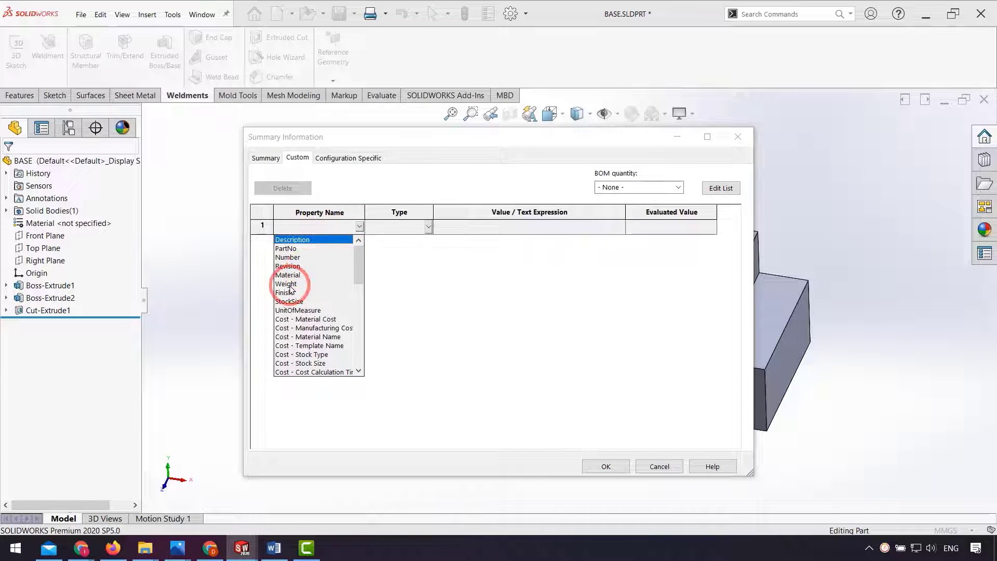
left_click(286, 284)
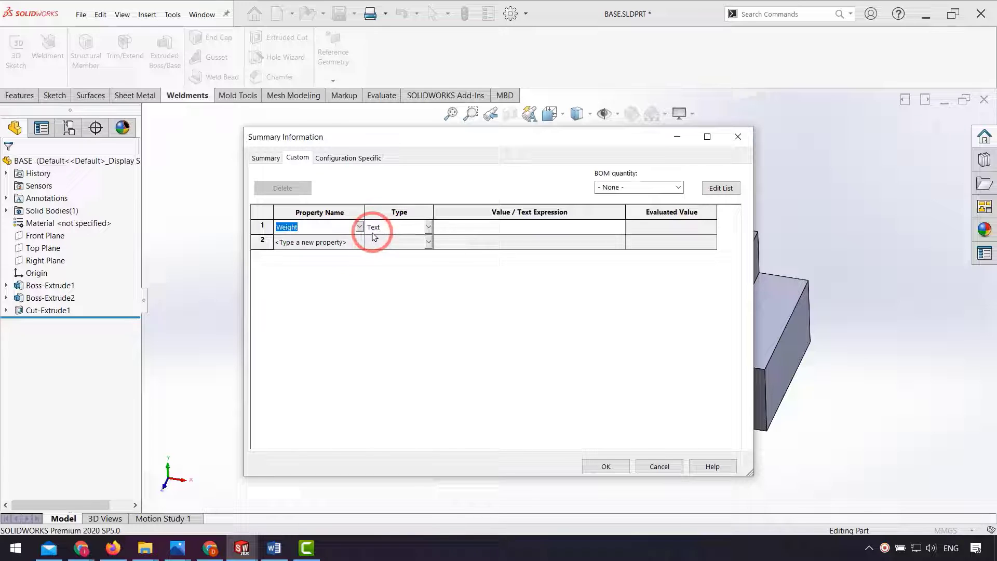
left_click(618, 227)
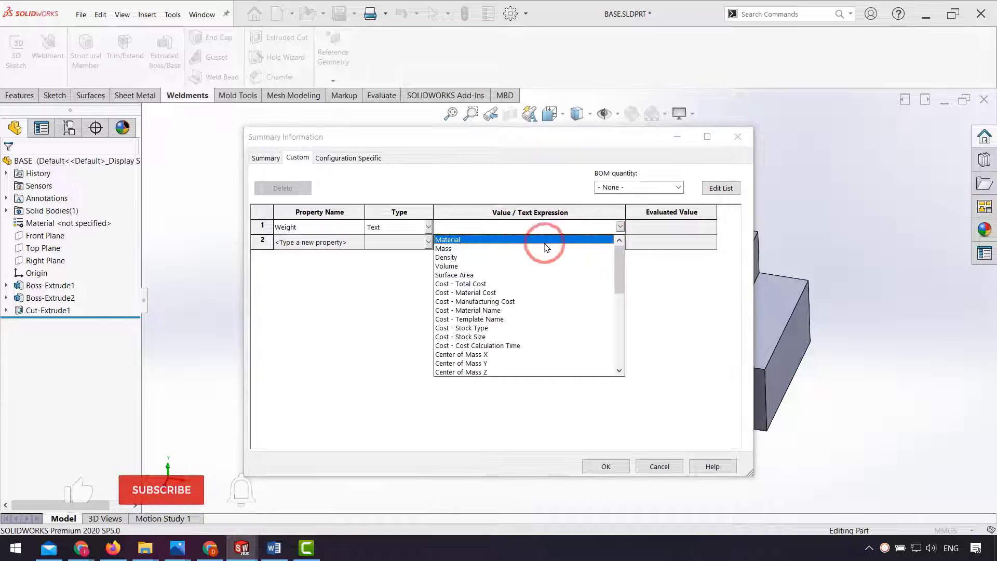
left_click(443, 248)
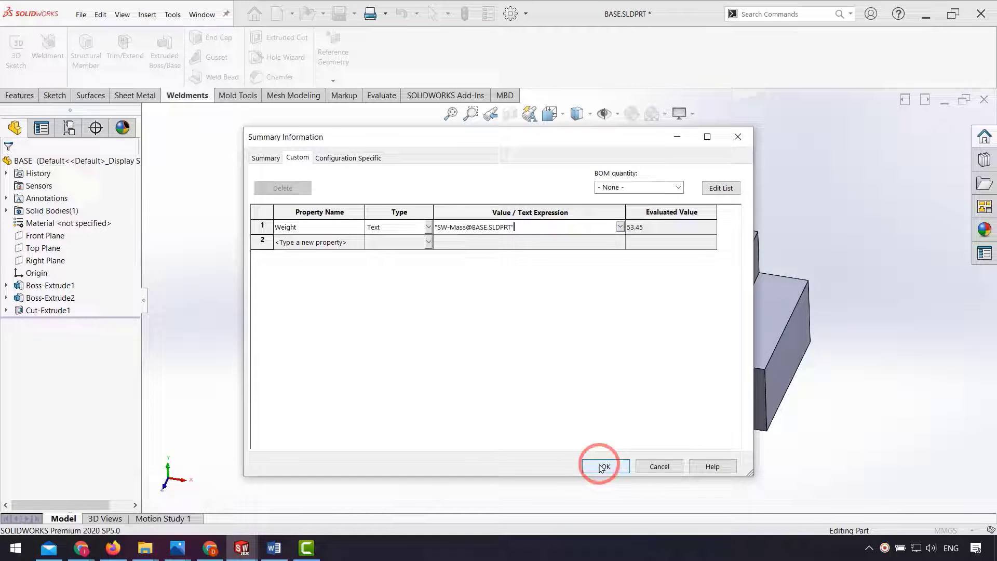
Confirm the Weight property and start an A (ANSI) Landscape drawing with the assembly front view
left_click(603, 466)
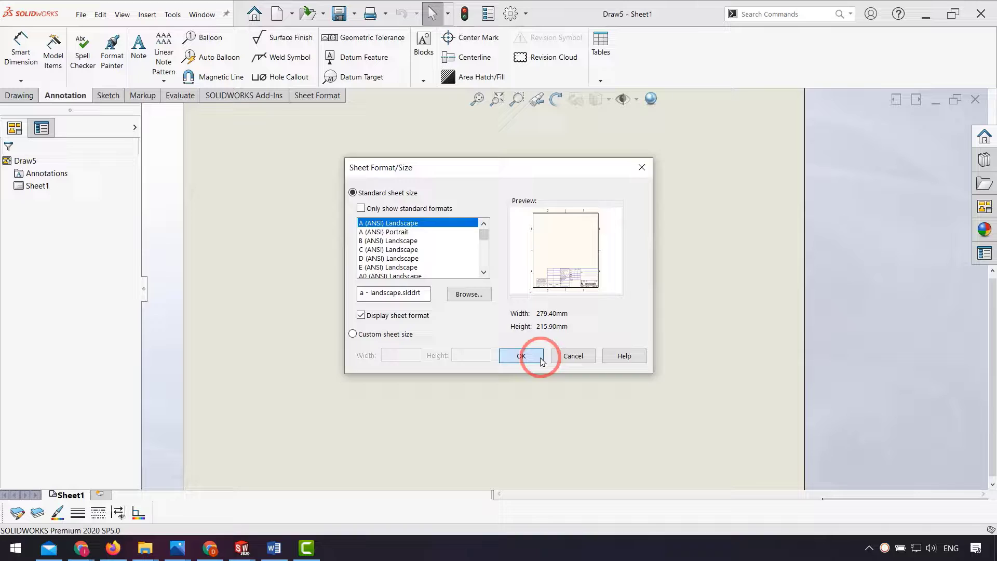
left_click(521, 355)
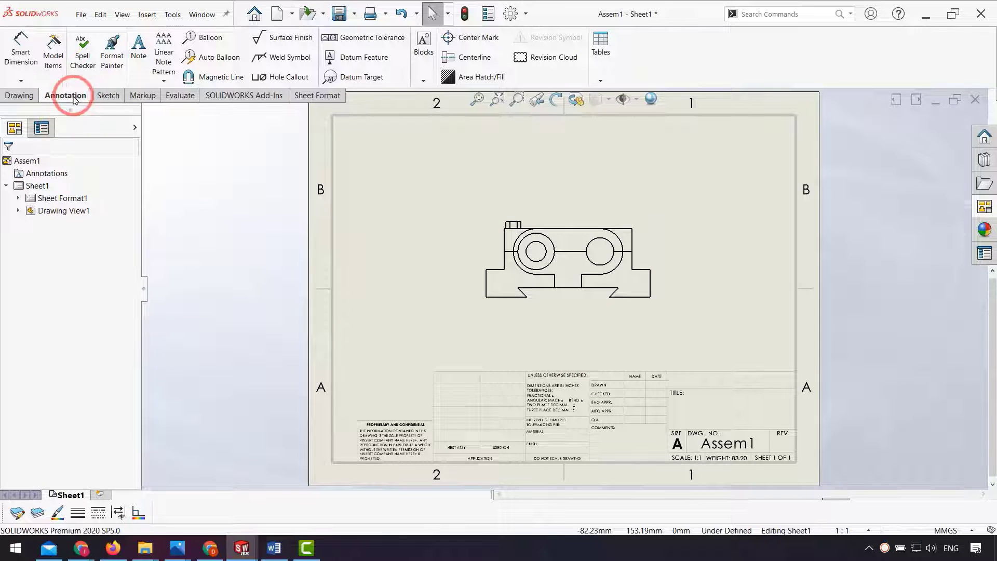
Insert a bom-standard bill of materials for the assembly view listing BASE, CAPA, BUCHA and Pitch
left_click(598, 80)
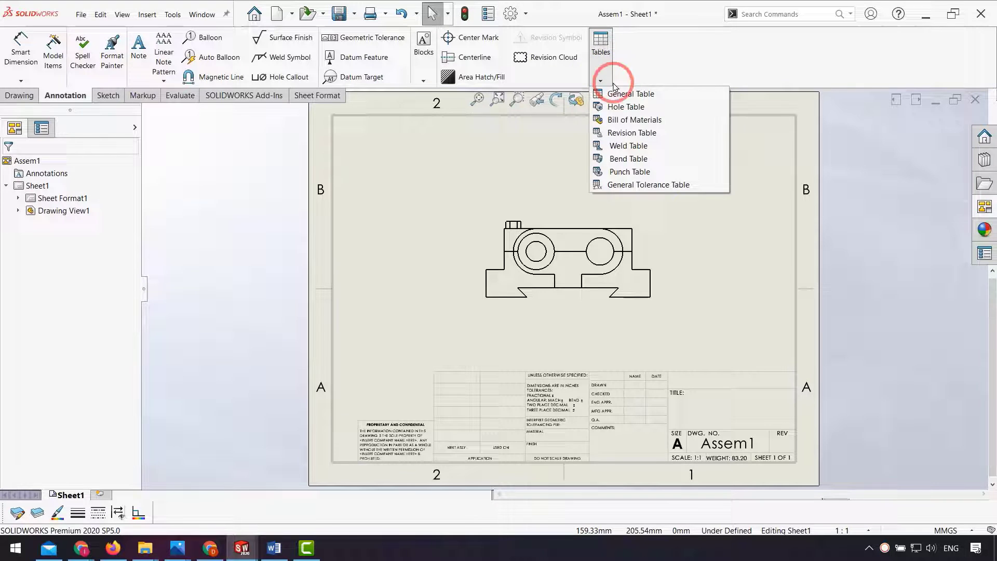
mouse_move(632, 119)
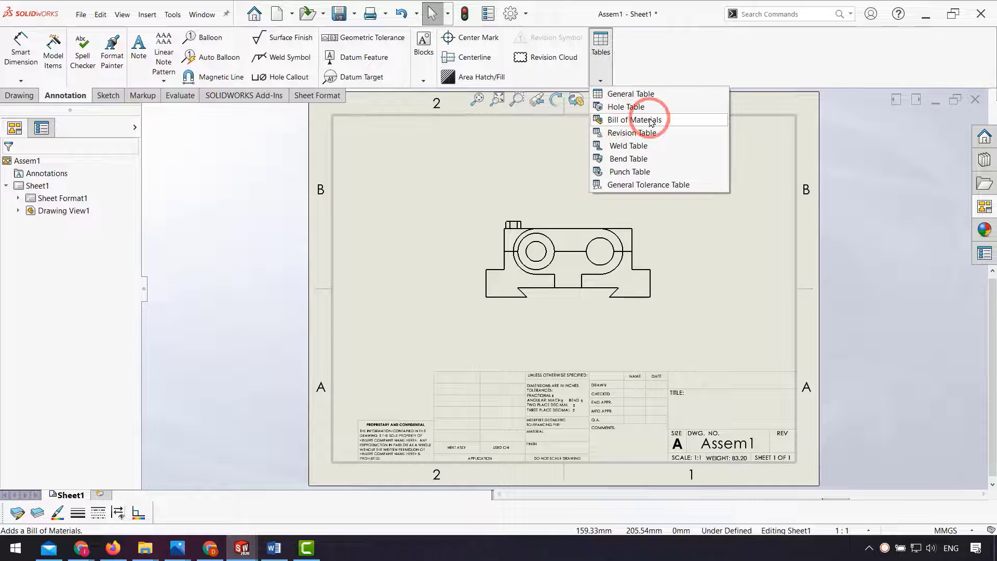
left_click(633, 120)
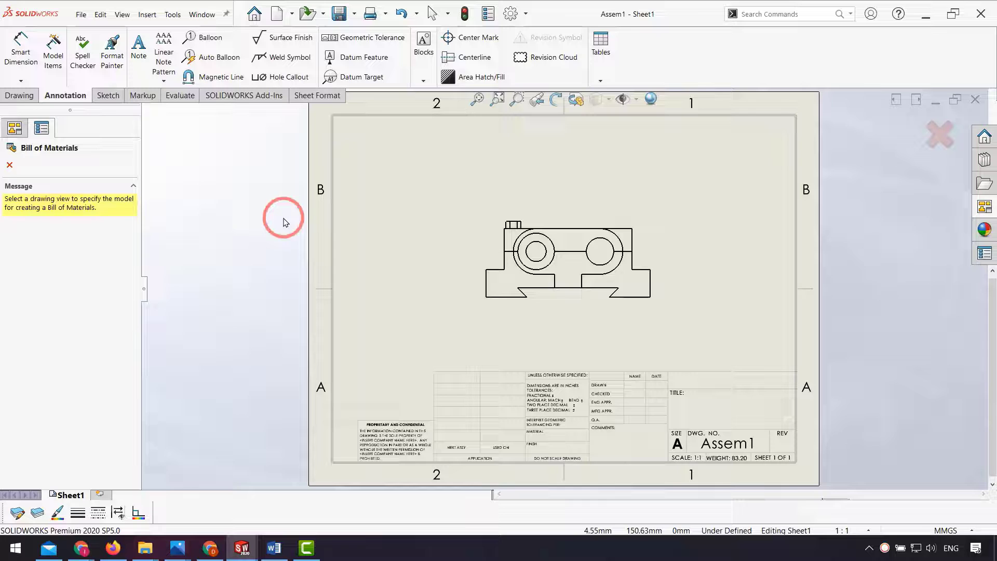
left_click(558, 257)
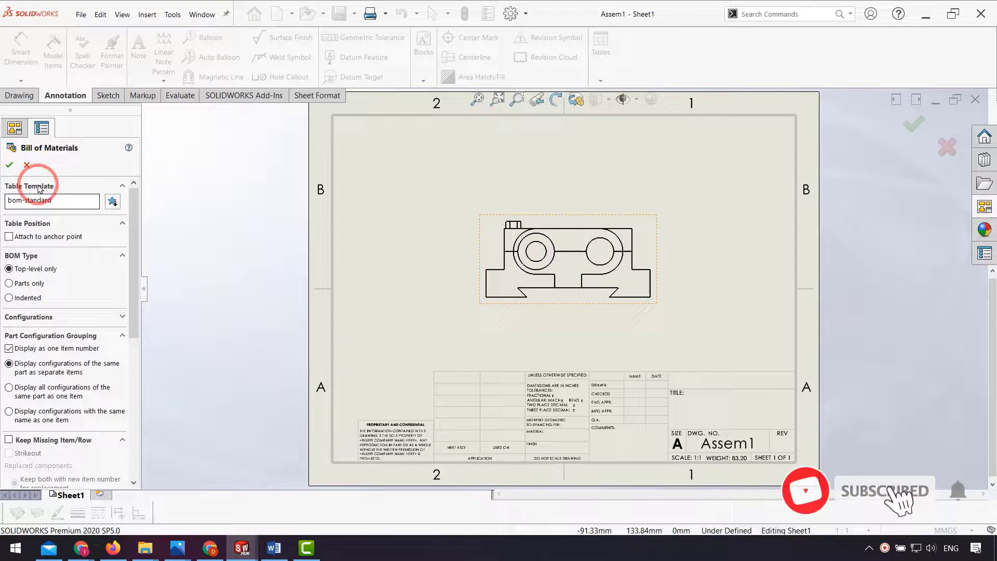
left_click(8, 165)
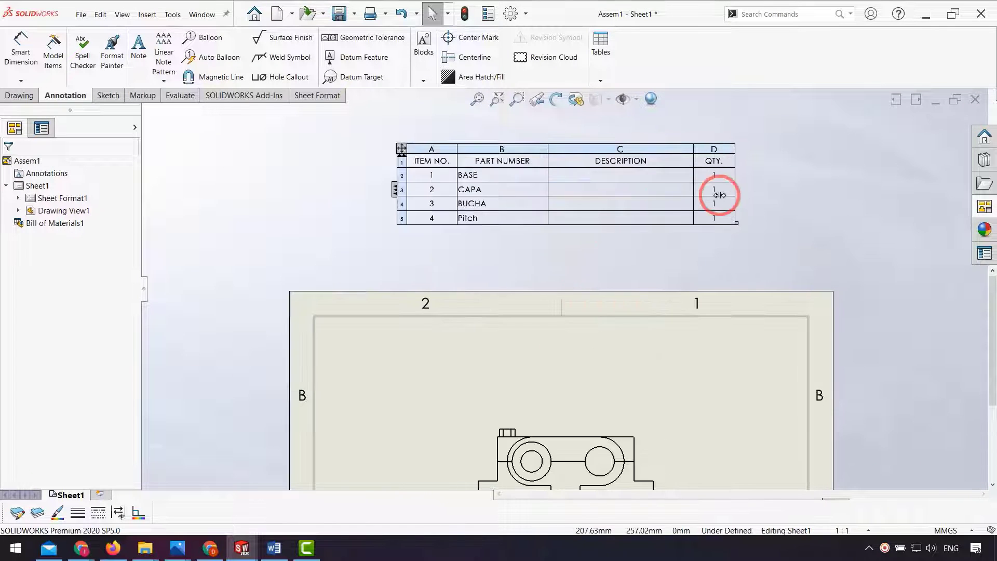
Place the bill of materials table in the graphics area above the sheet
left_click(438, 237)
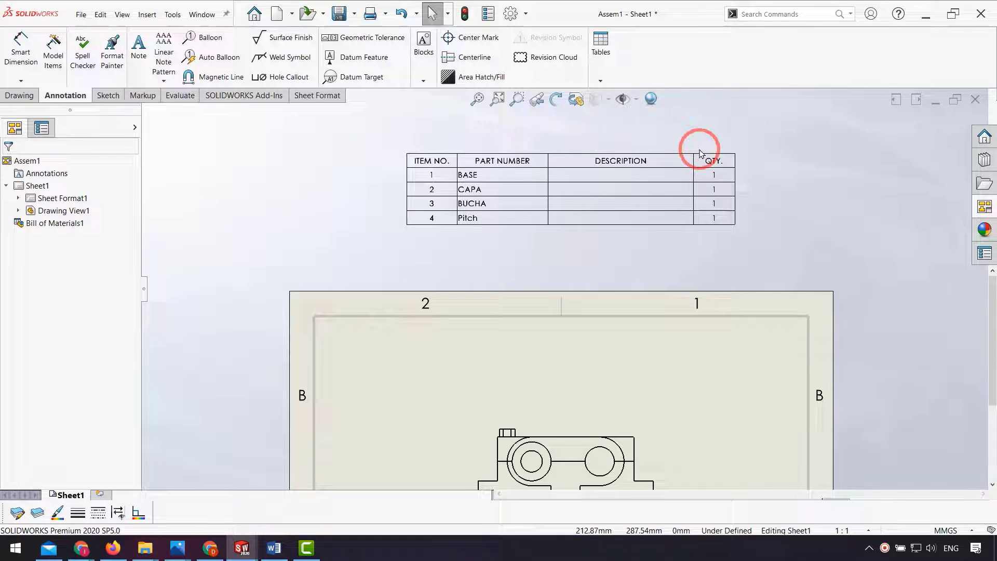
Insert a Weight custom-property column right of QTY. showing 53.45, 24.82, 4.36 and 0.56
right_click(714, 161)
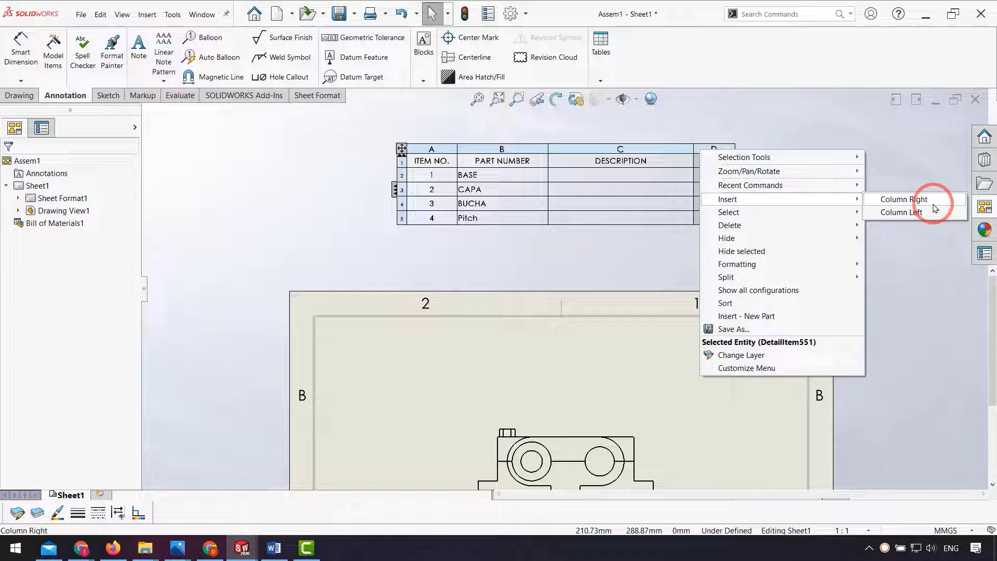
left_click(900, 199)
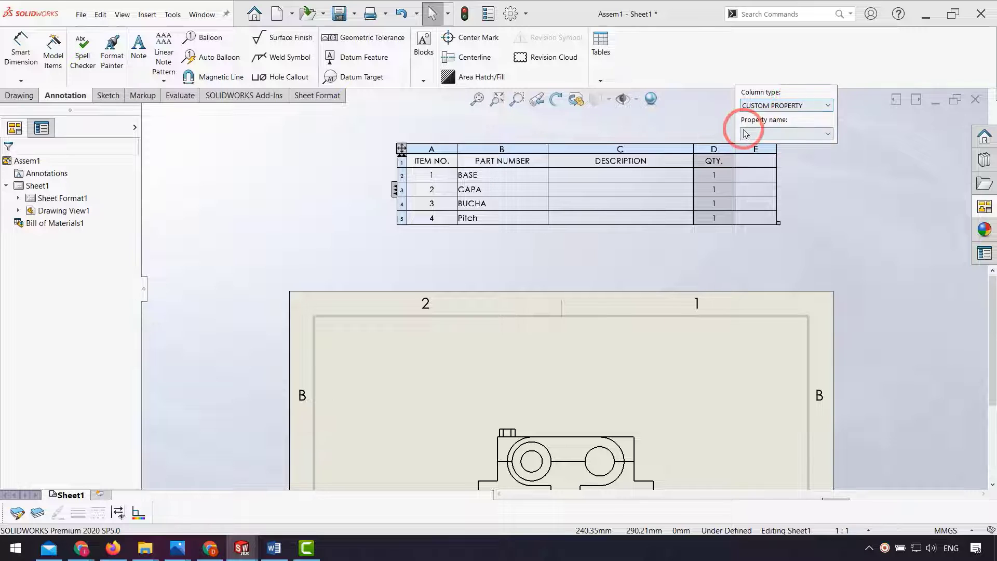
left_click(827, 133)
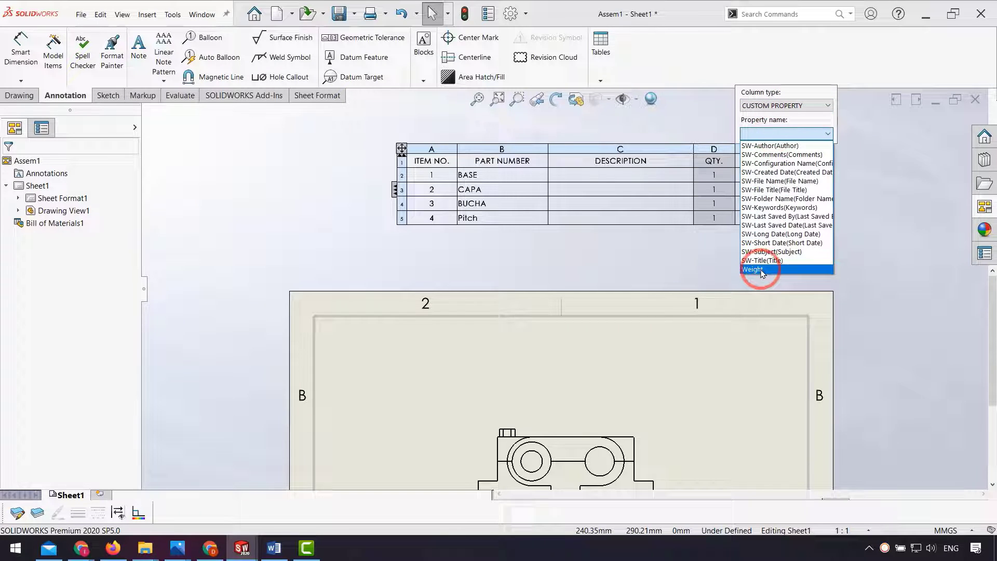
left_click(753, 269)
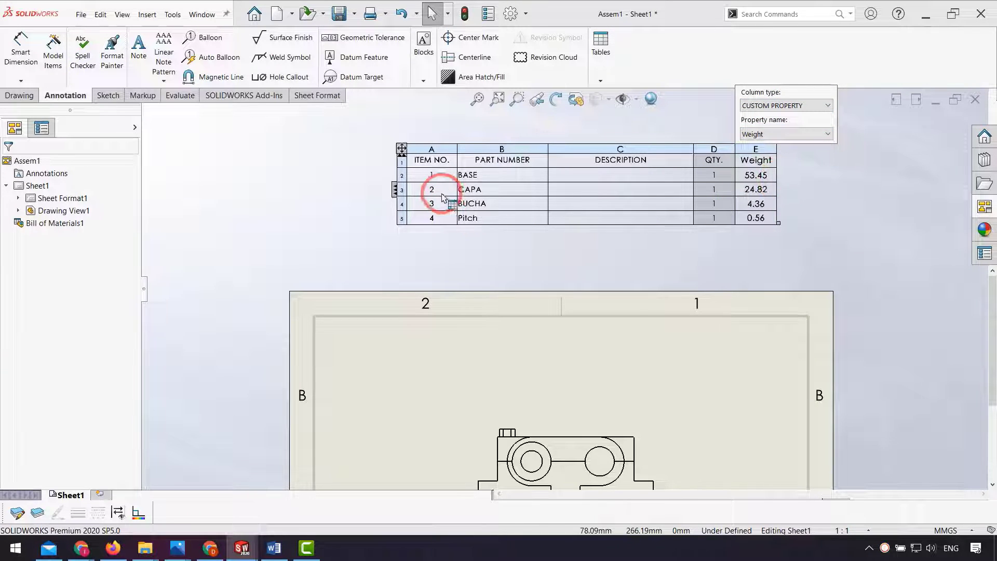